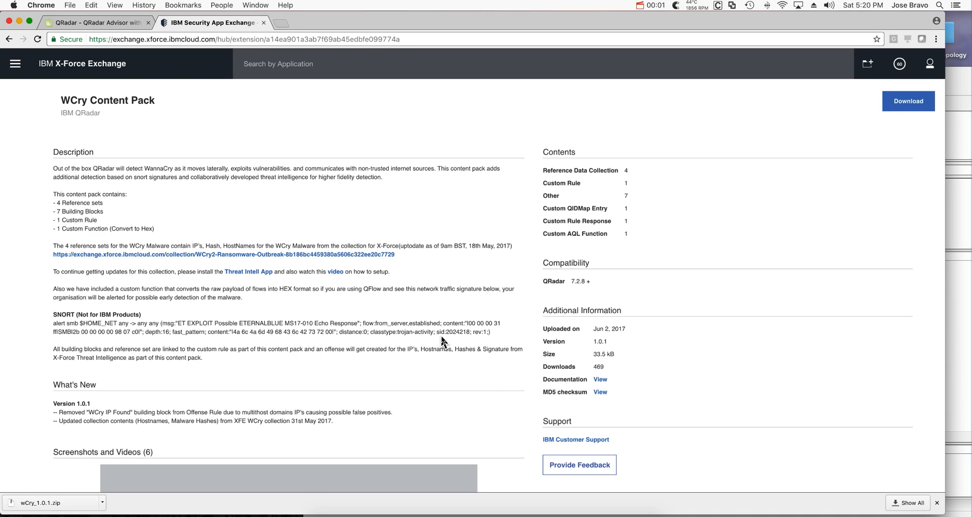
pyautogui.moveTo(576, 354)
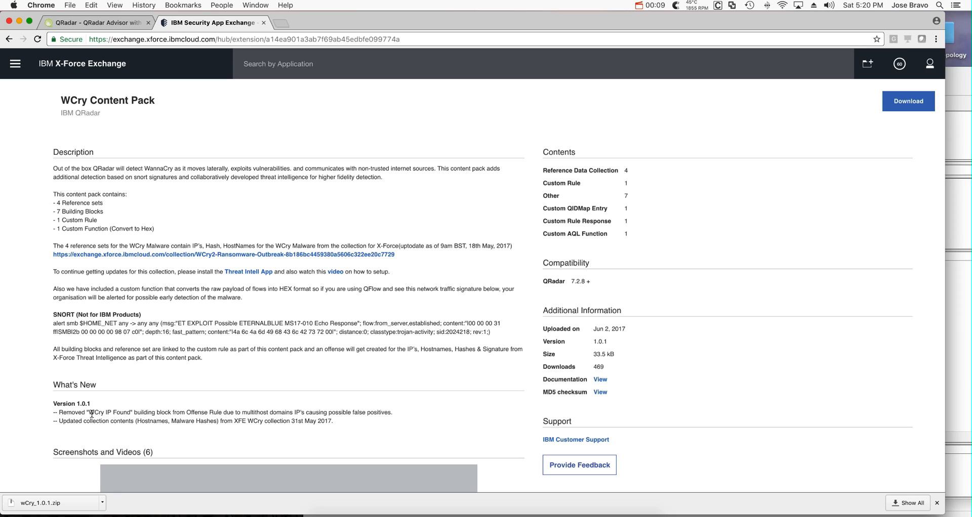
pyautogui.moveTo(106, 416)
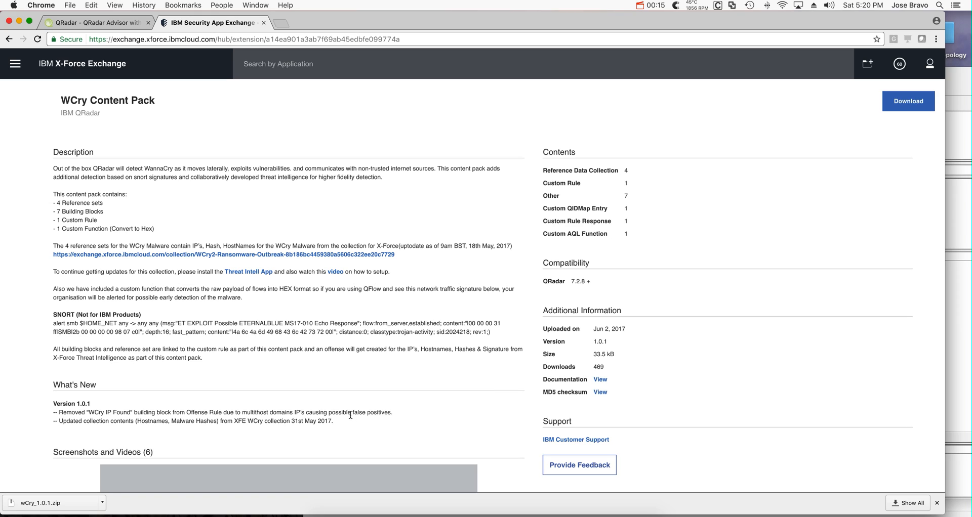
pyautogui.moveTo(304, 416)
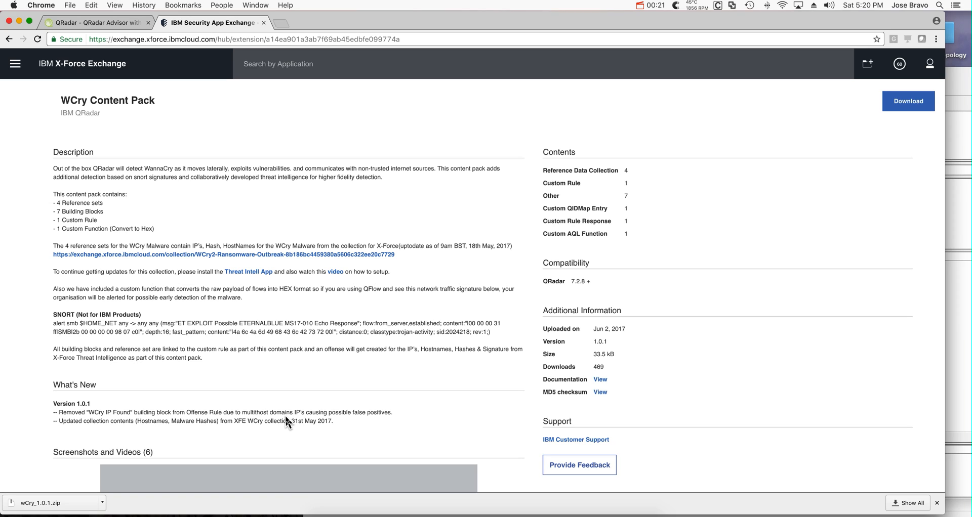
pyautogui.moveTo(174, 436)
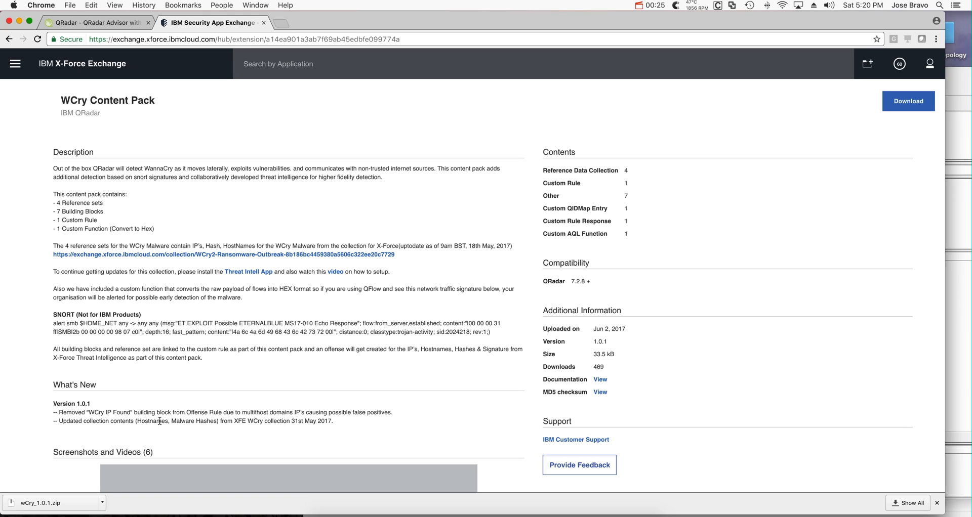
pyautogui.moveTo(302, 421)
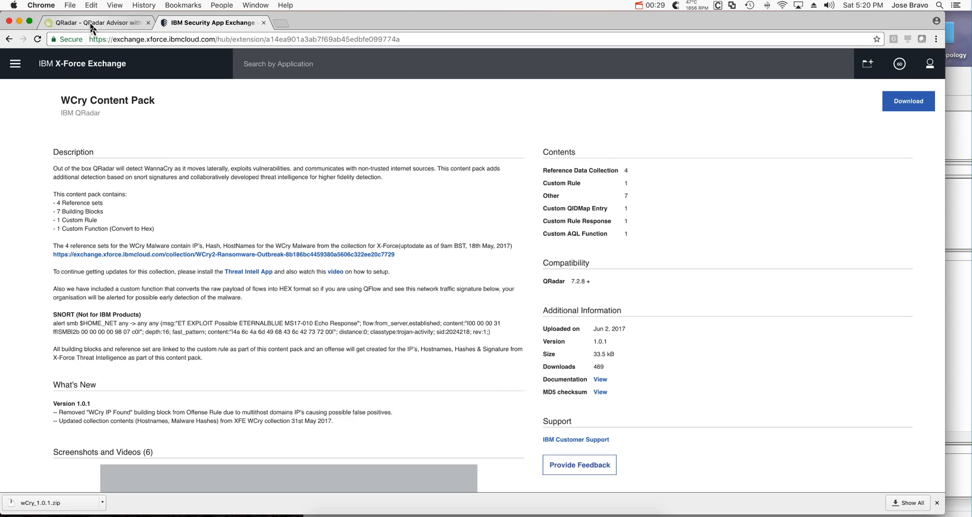
# Step: Filter the QRadar rules to names containing 'wcr' and open WCry Detect in the Rule Wizard
pyautogui.click(93, 23)
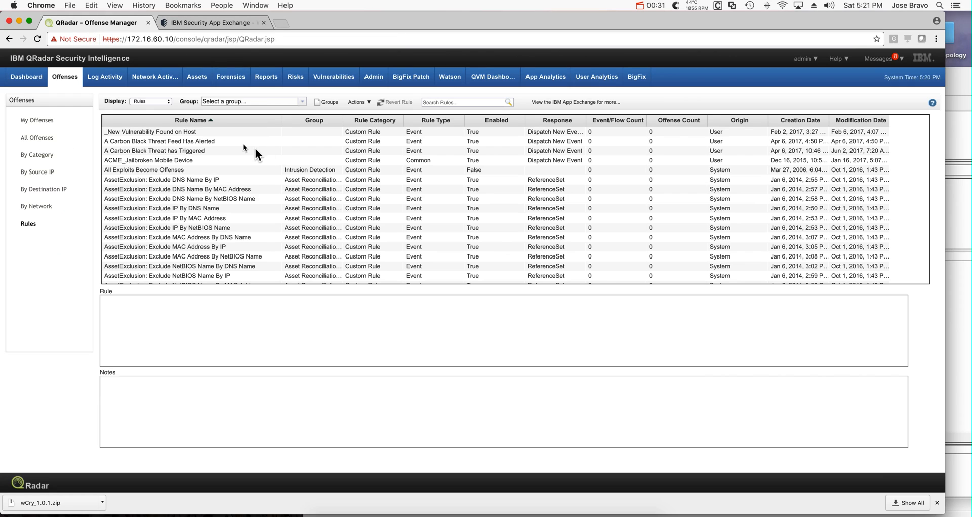
pyautogui.moveTo(52, 225)
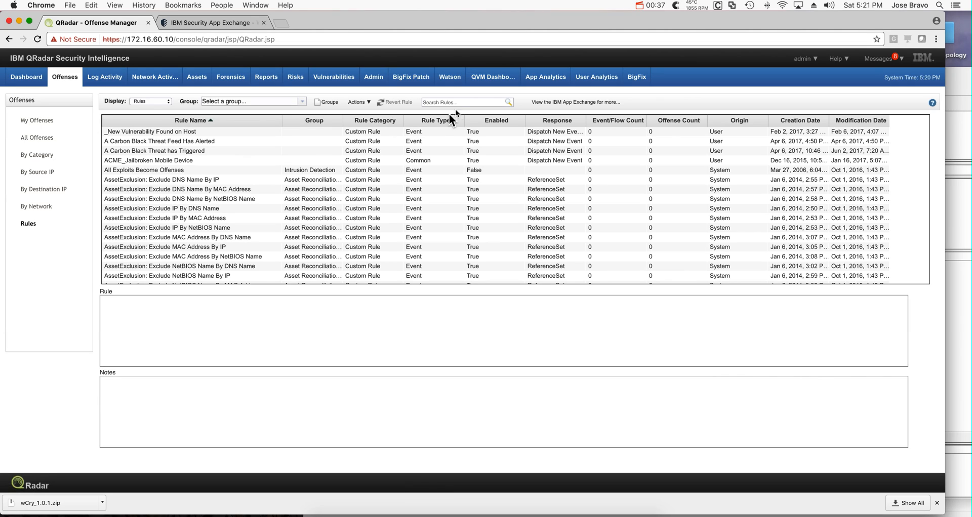
pyautogui.click(462, 102)
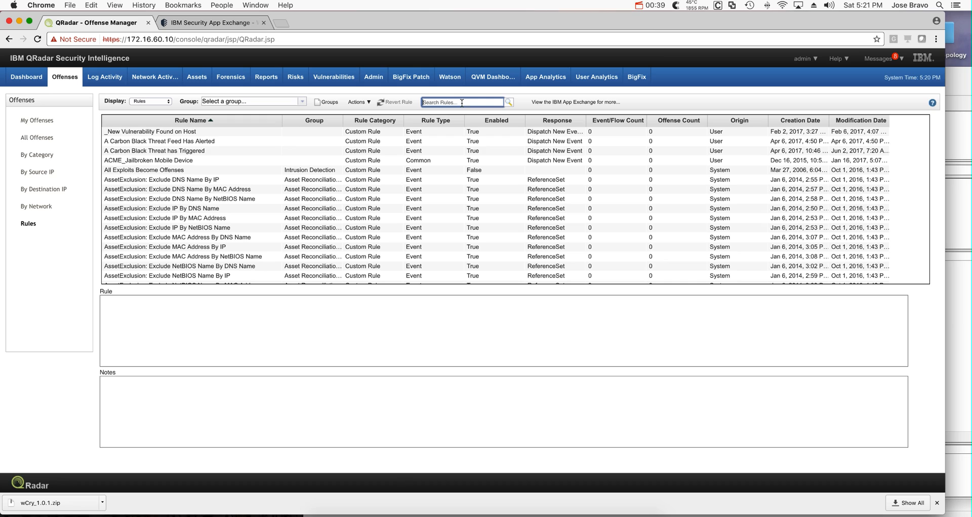
pyautogui.write('wcr')
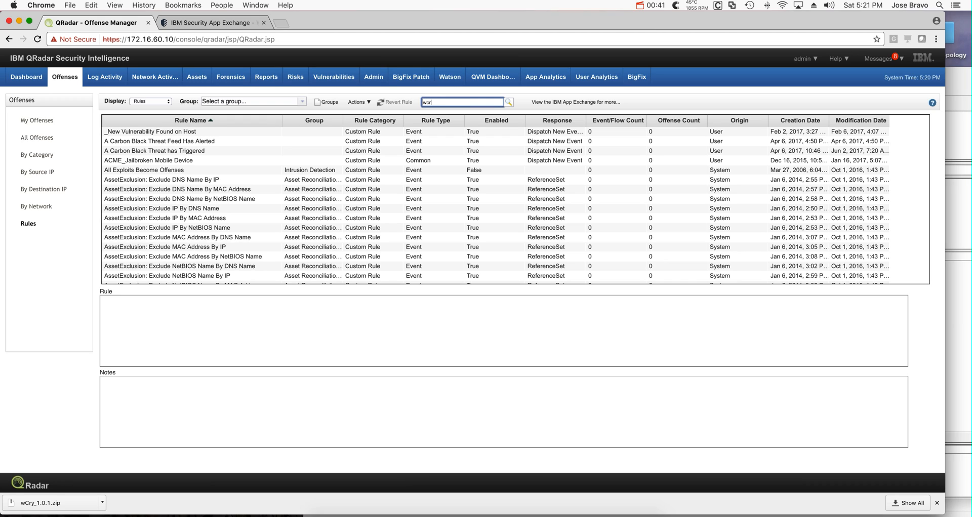
pyautogui.click(508, 103)
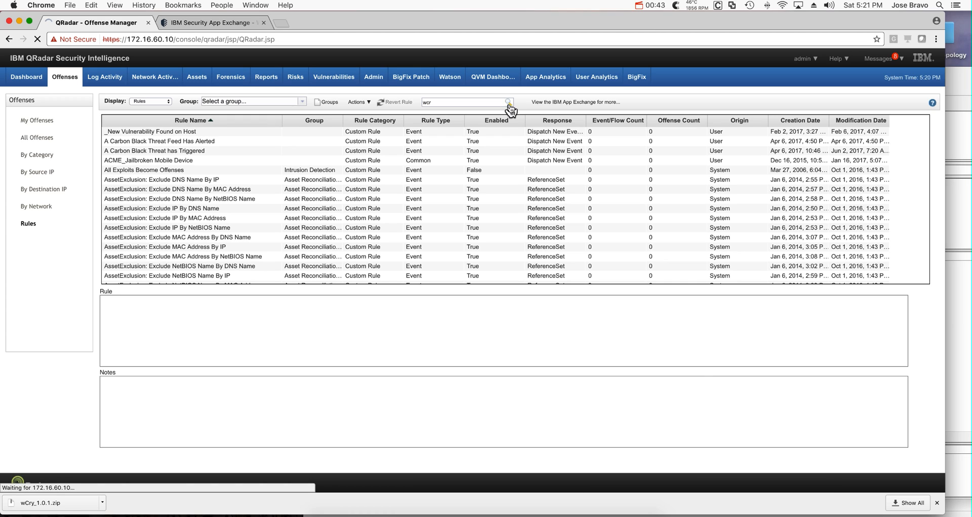
pyautogui.click(508, 101)
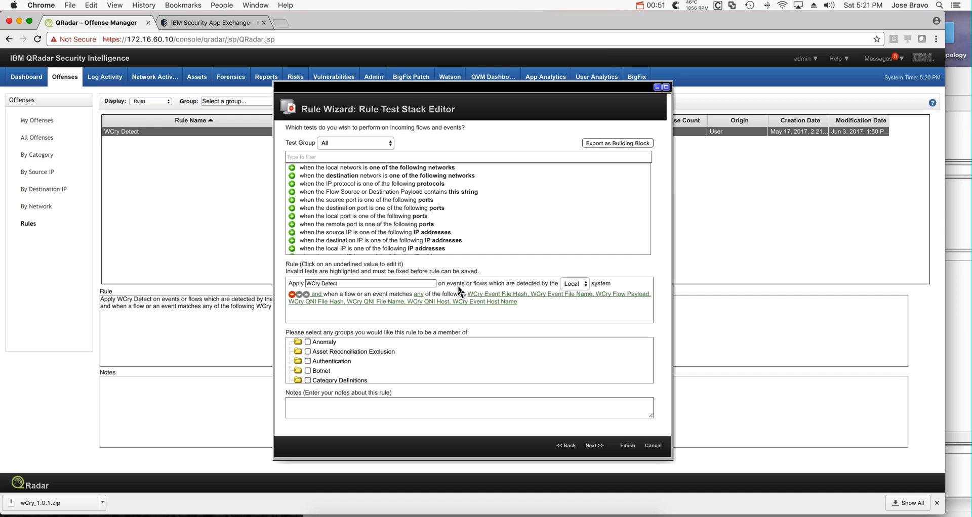
pyautogui.moveTo(336, 301)
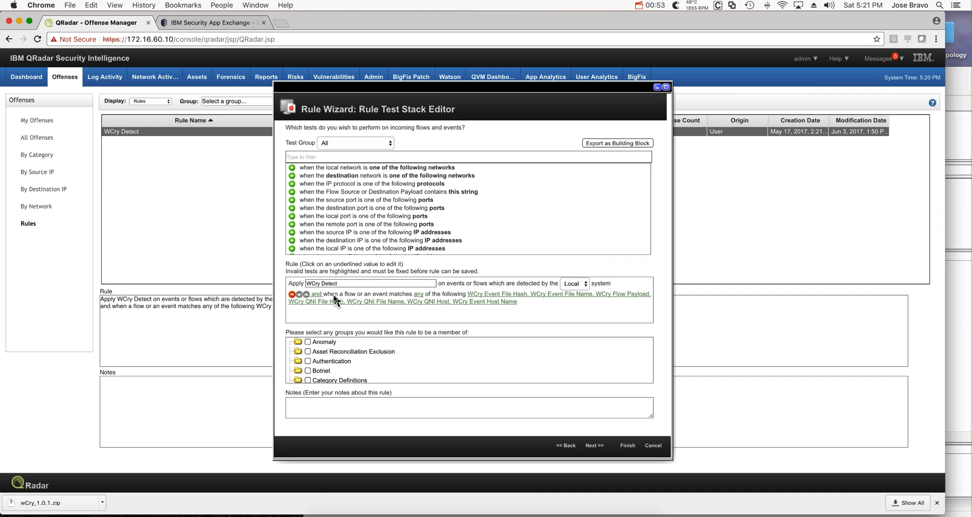
pyautogui.moveTo(438, 302)
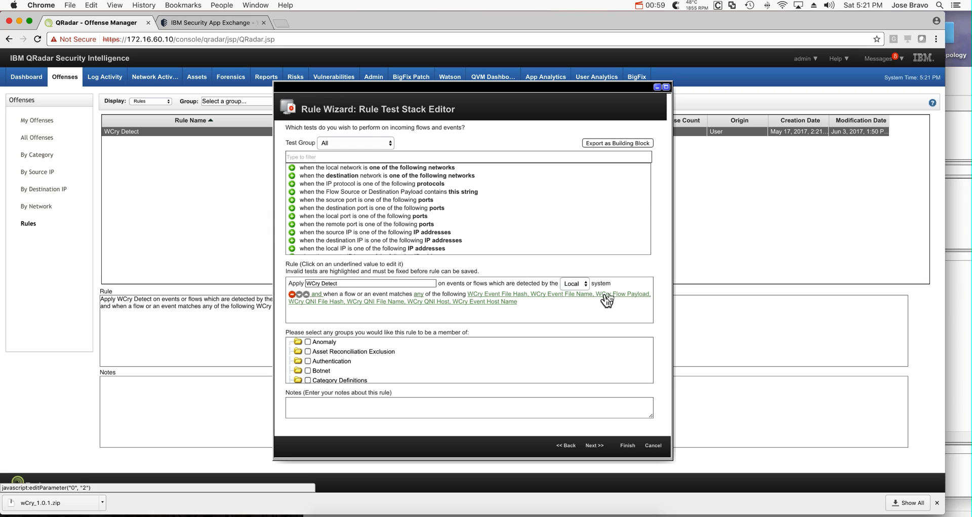
pyautogui.moveTo(485, 308)
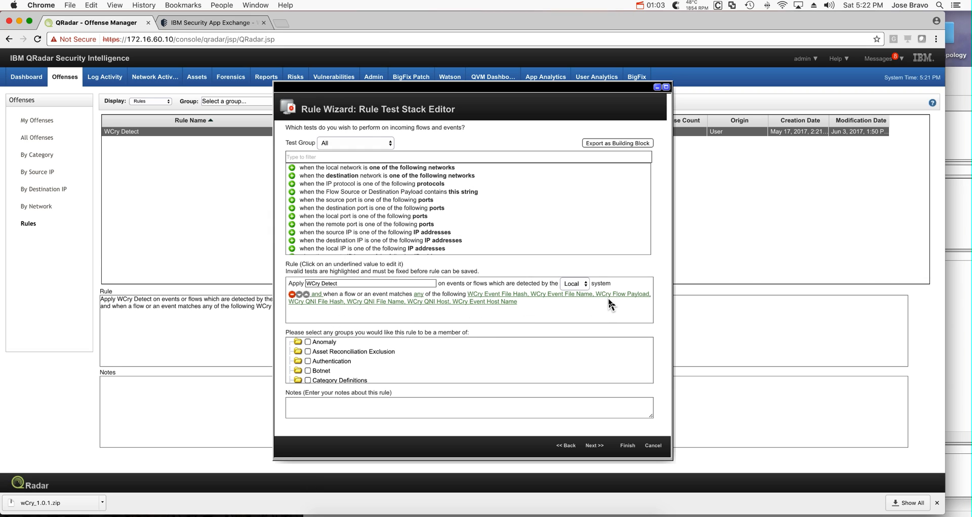
pyautogui.moveTo(611, 312)
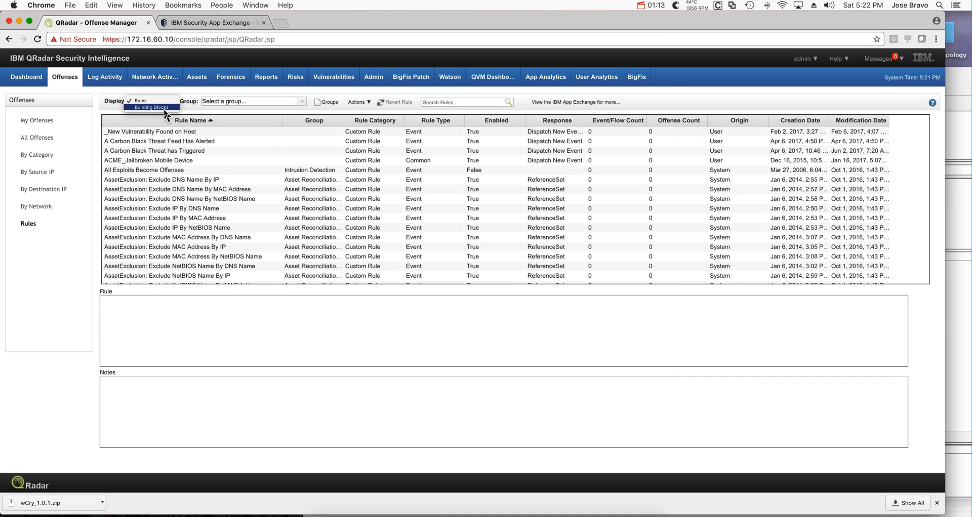
# Step: Show Building Blocks matching 'wc', review WCry Event File Hash's WCry_FileHash test, and cancel without changes
pyautogui.click(151, 107)
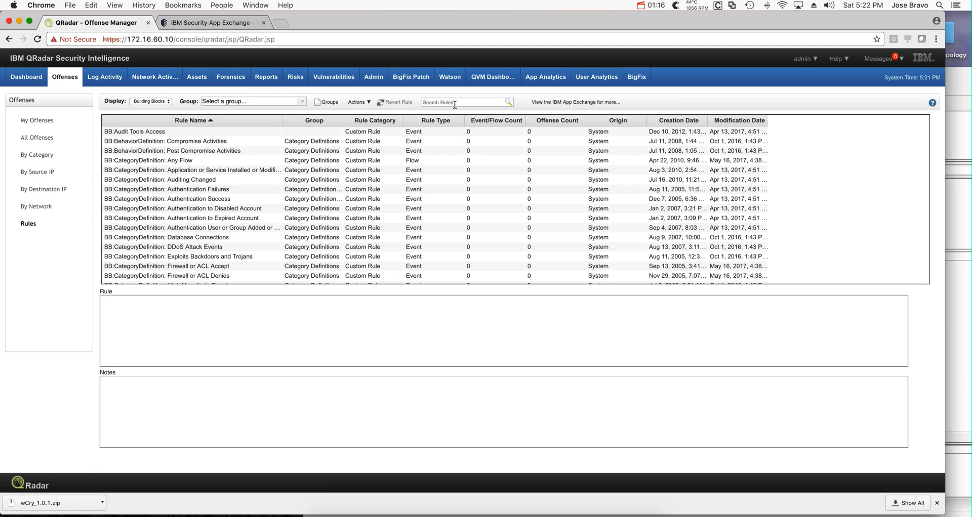
pyautogui.write('wc')
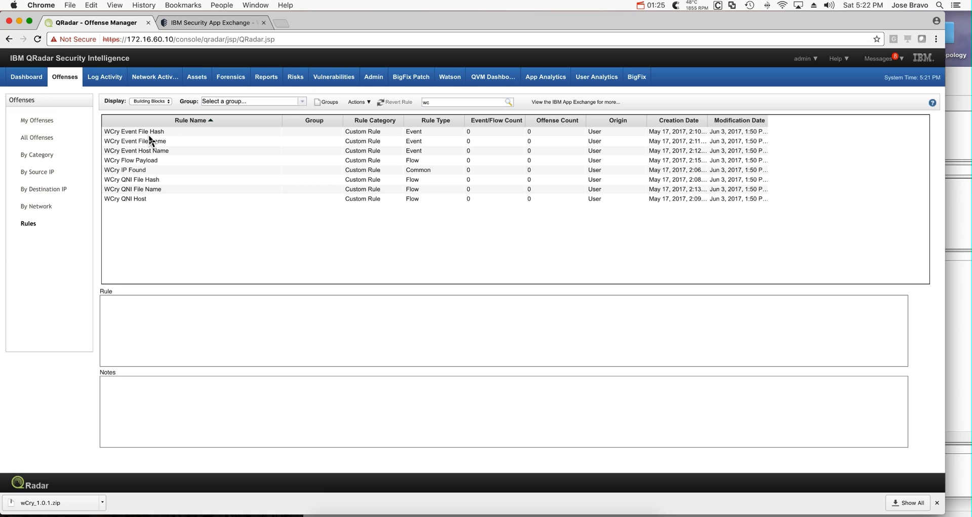
pyautogui.moveTo(154, 155)
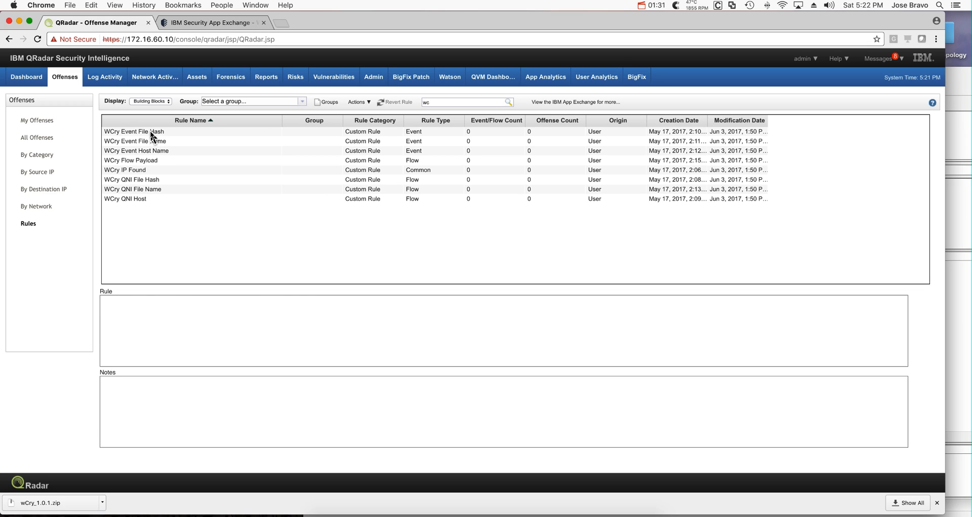
pyautogui.doubleClick(133, 131)
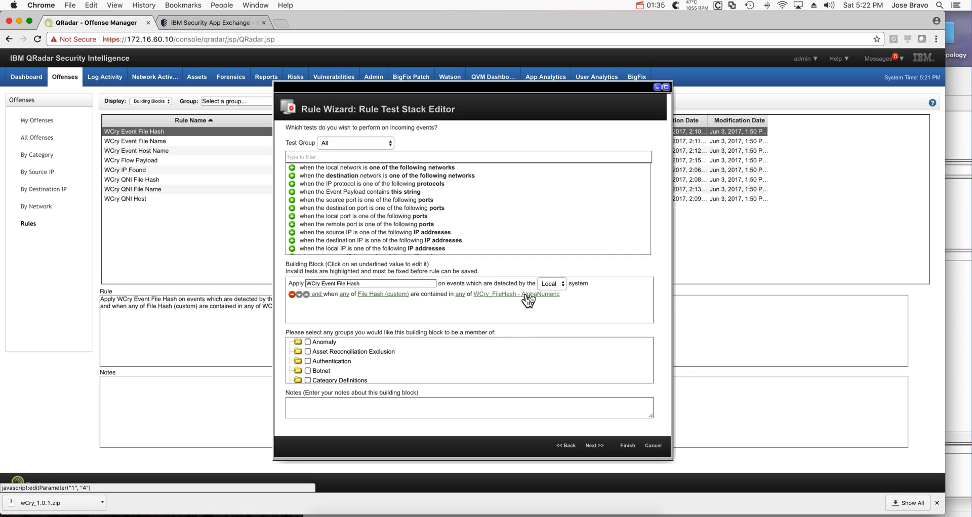
pyautogui.moveTo(535, 300)
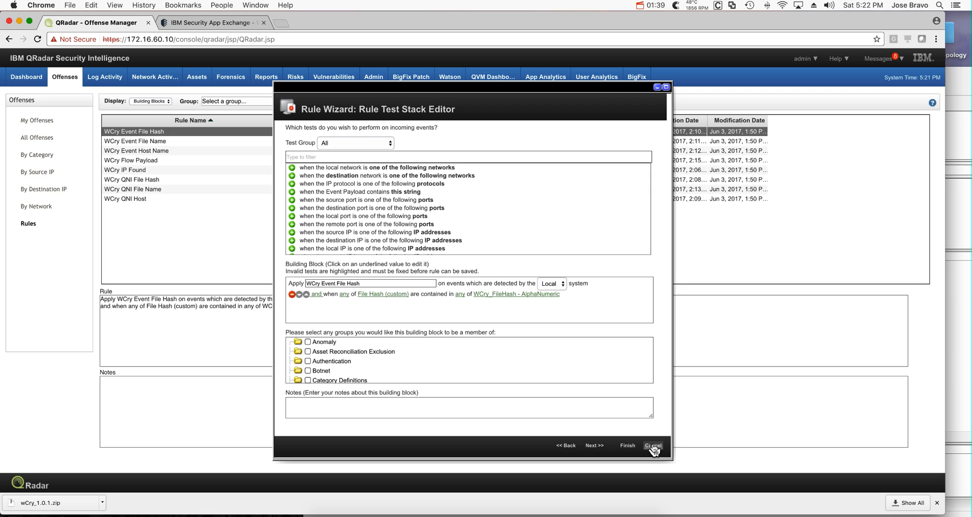
pyautogui.click(653, 446)
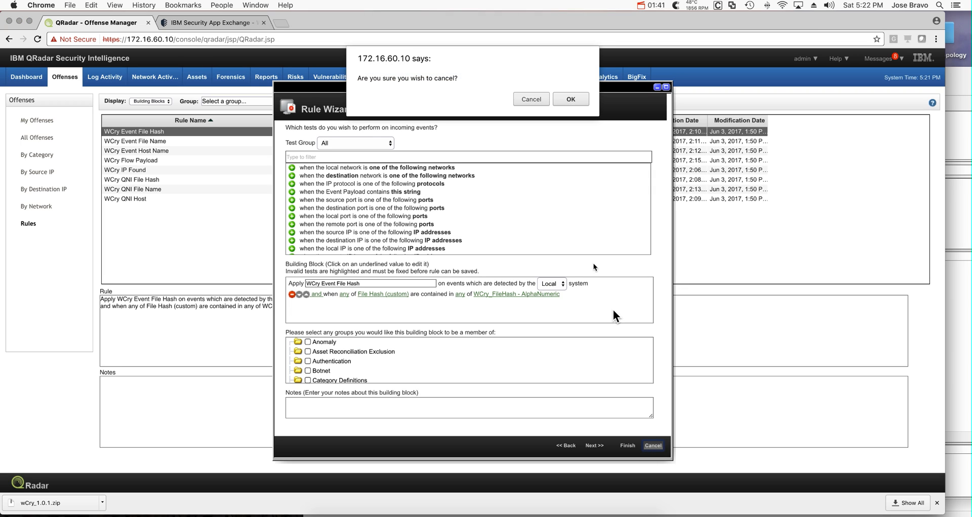
pyautogui.click(570, 100)
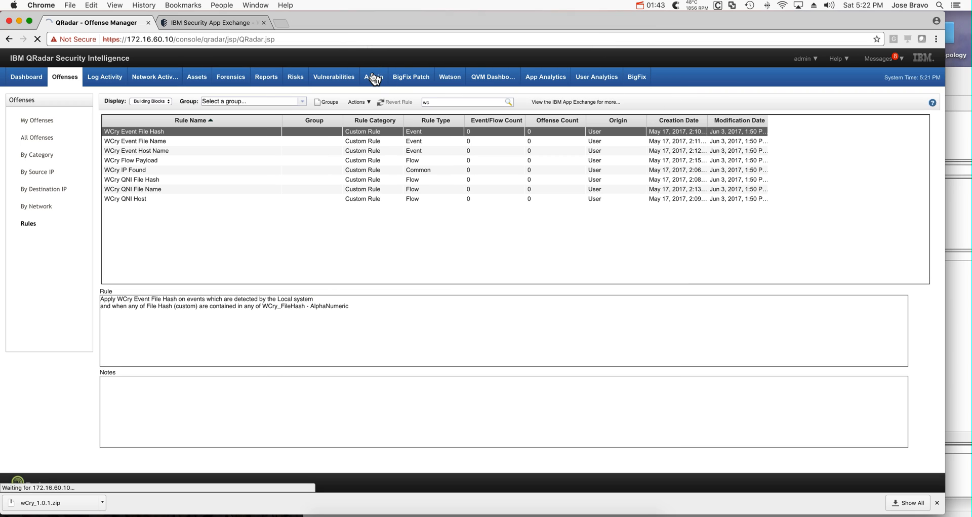
# Step: From Admin > Reference Set Management, view the WCry_FileHash set's hash entries and close the window
pyautogui.click(374, 77)
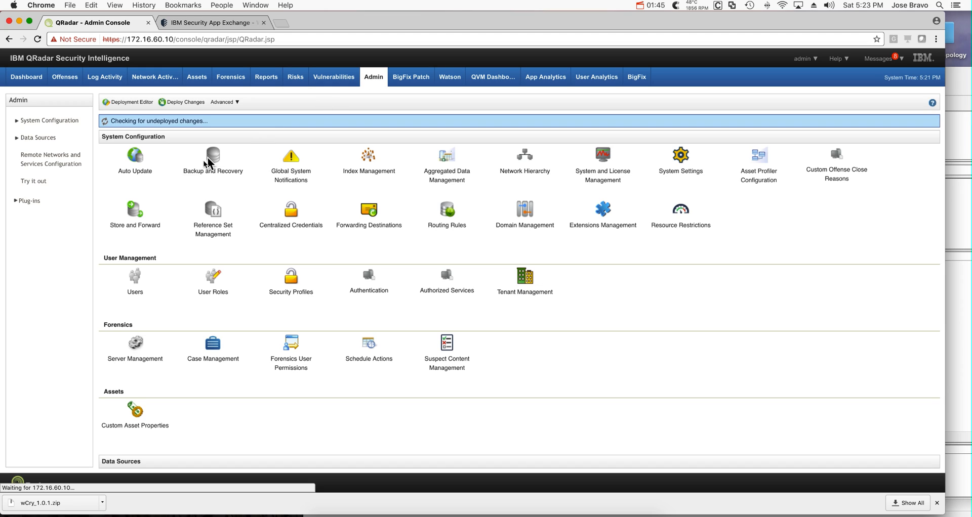
pyautogui.click(213, 213)
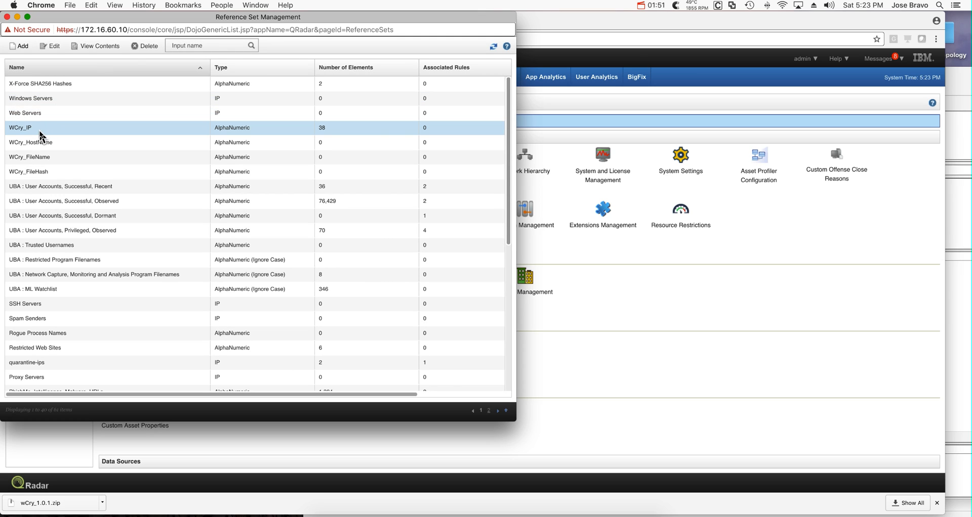
pyautogui.click(28, 172)
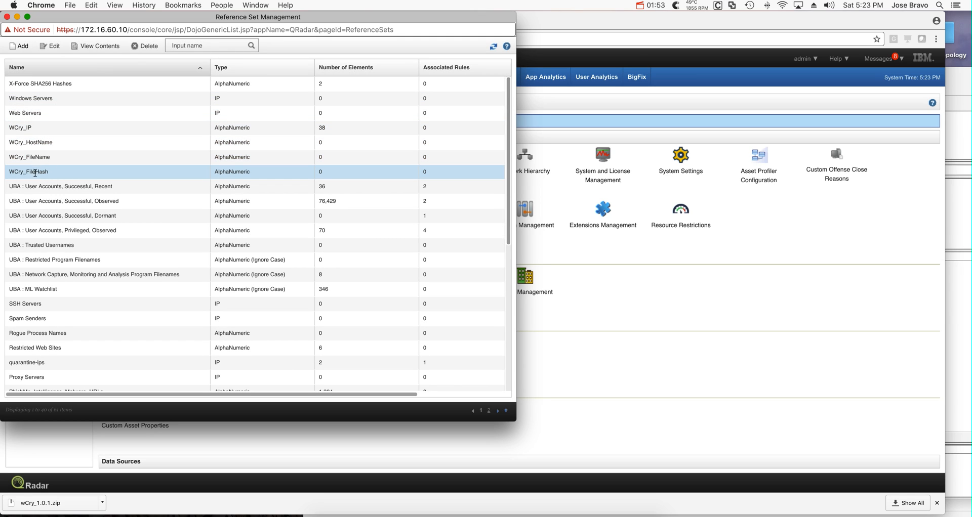
pyautogui.doubleClick(29, 172)
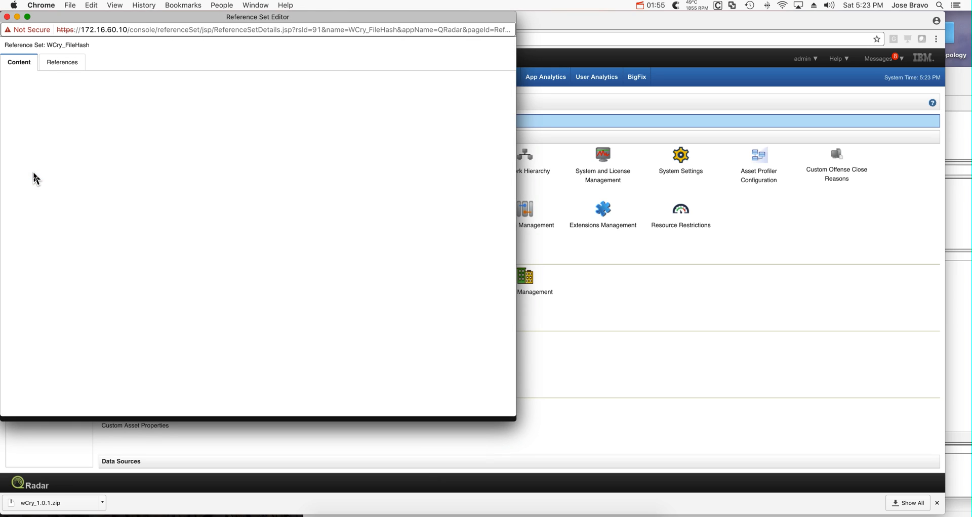
pyautogui.click(115, 270)
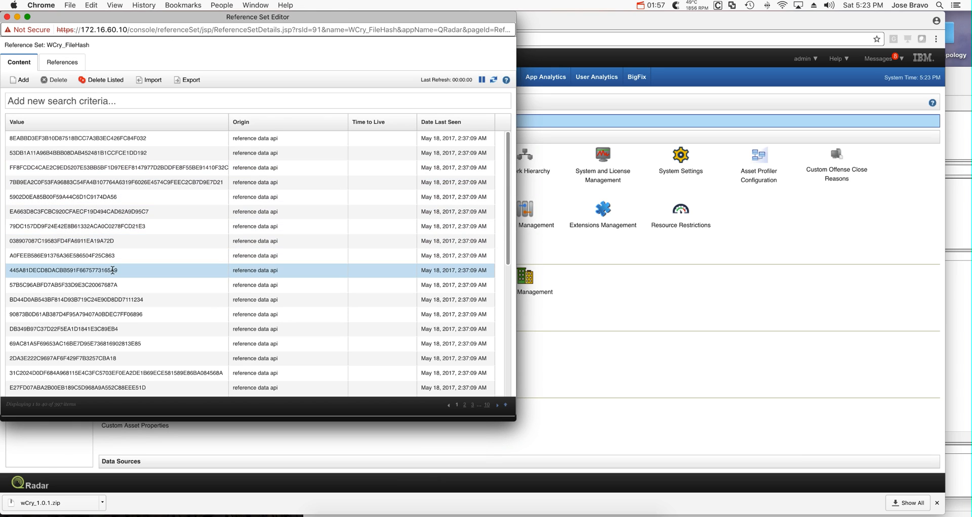
pyautogui.click(62, 329)
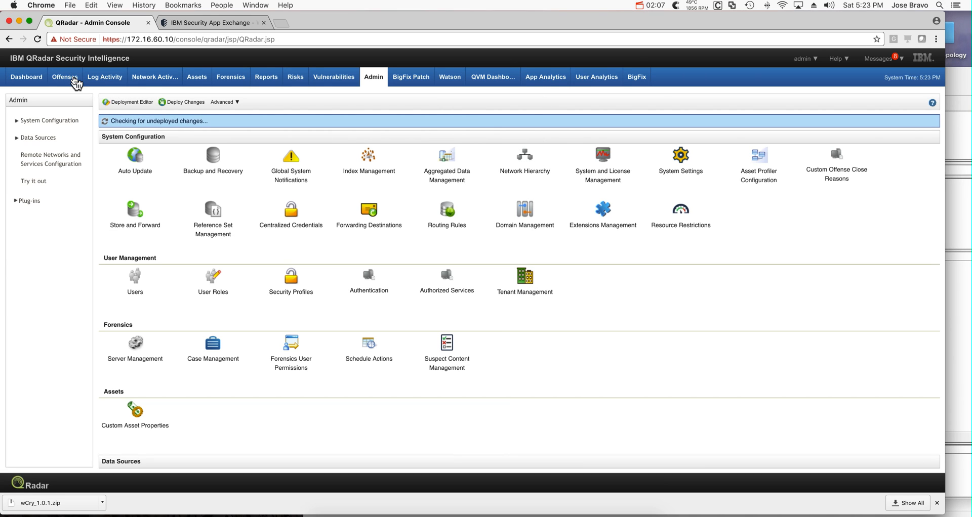
# Step: Filter the building blocks to 'wcr' and show the WCry Flow Payload block's port-445 payload test
pyautogui.click(65, 77)
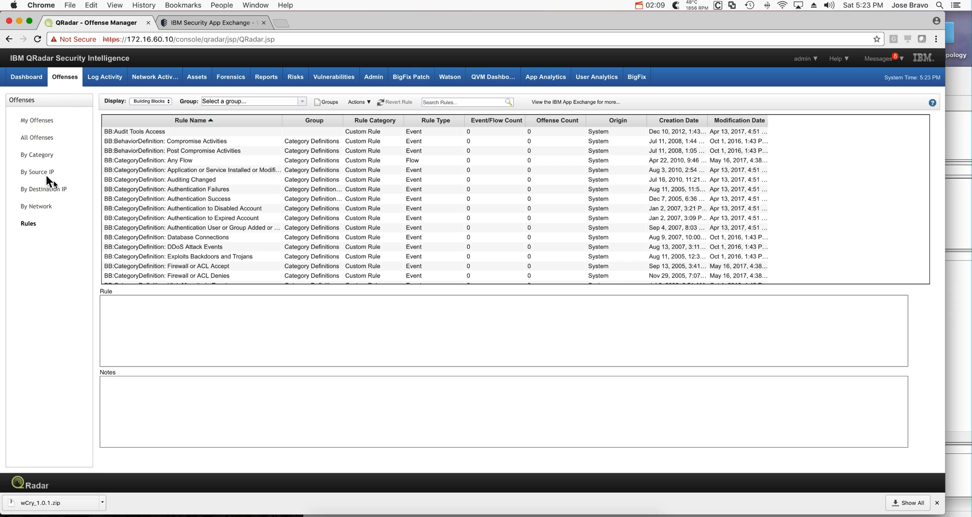
pyautogui.click(462, 102)
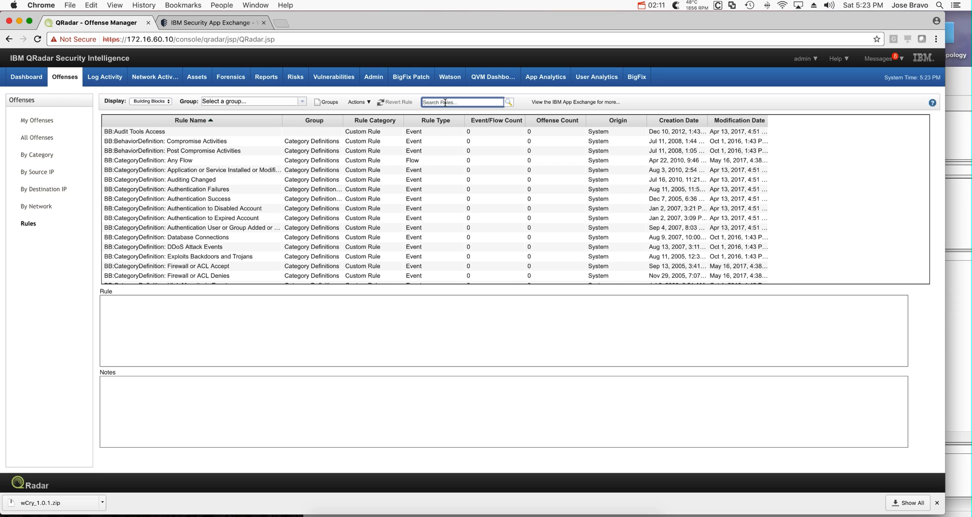
pyautogui.write('wcr')
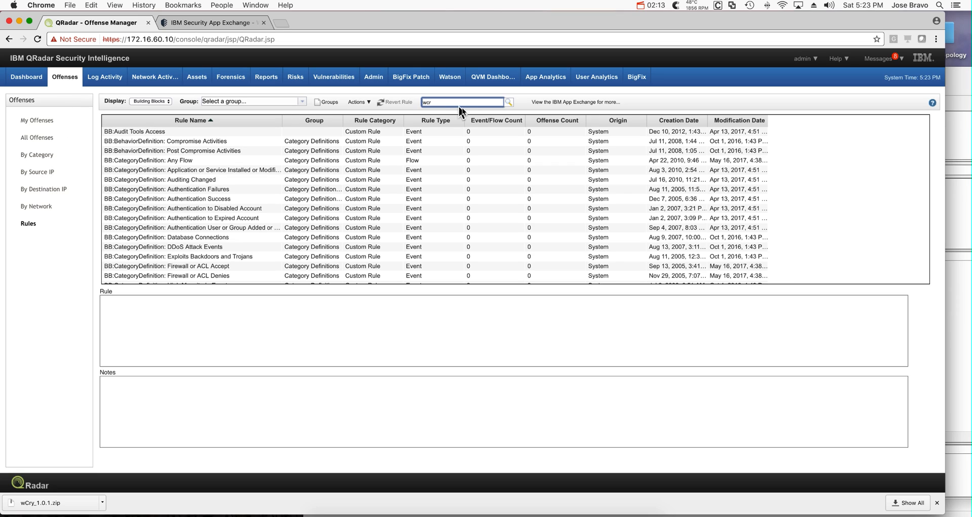
pyautogui.click(508, 102)
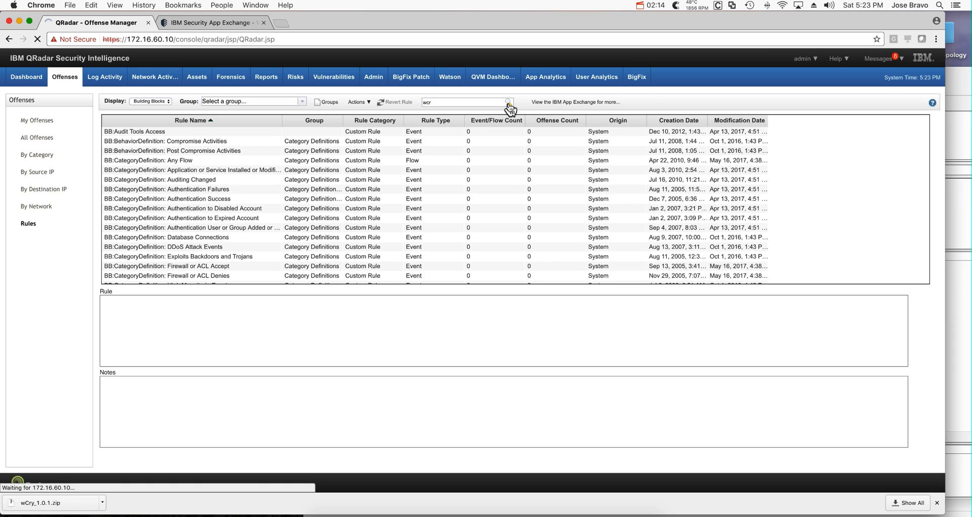
pyautogui.click(510, 102)
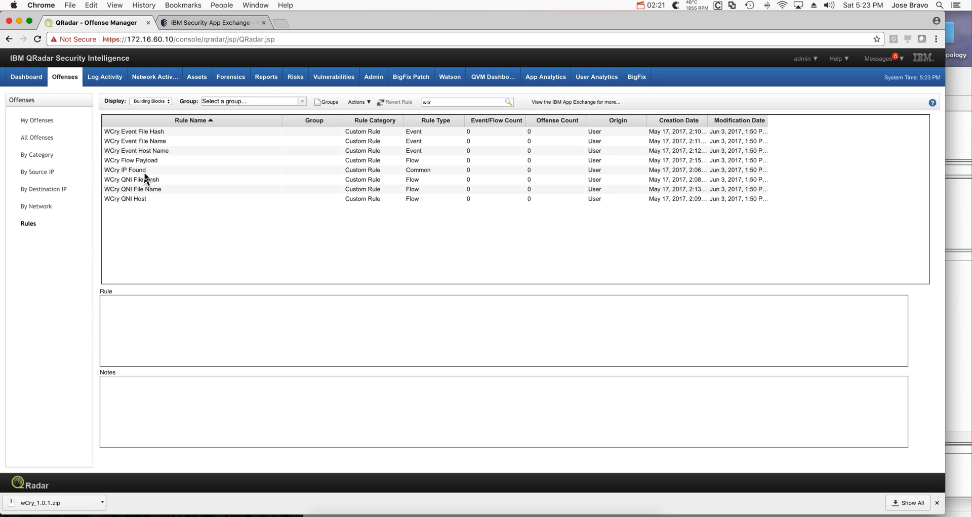
pyautogui.click(131, 160)
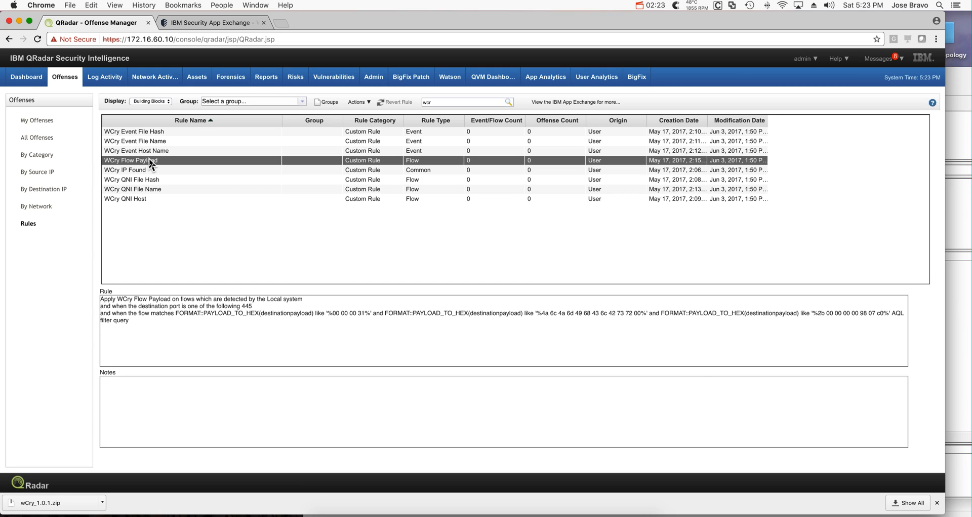
# Step: Edit WCry Flow Payload and follow an underlined hex-payload value into a Network Activity flow search
pyautogui.doubleClick(130, 160)
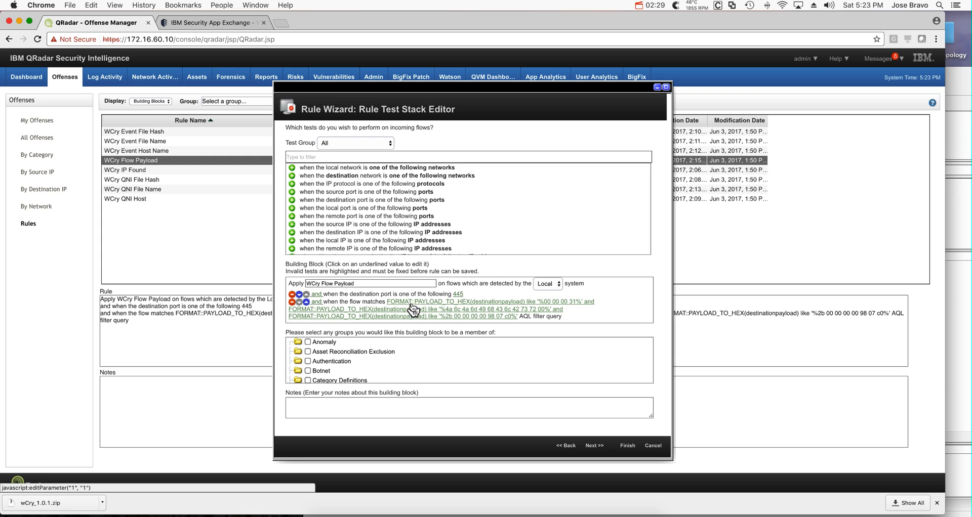
pyautogui.moveTo(433, 310)
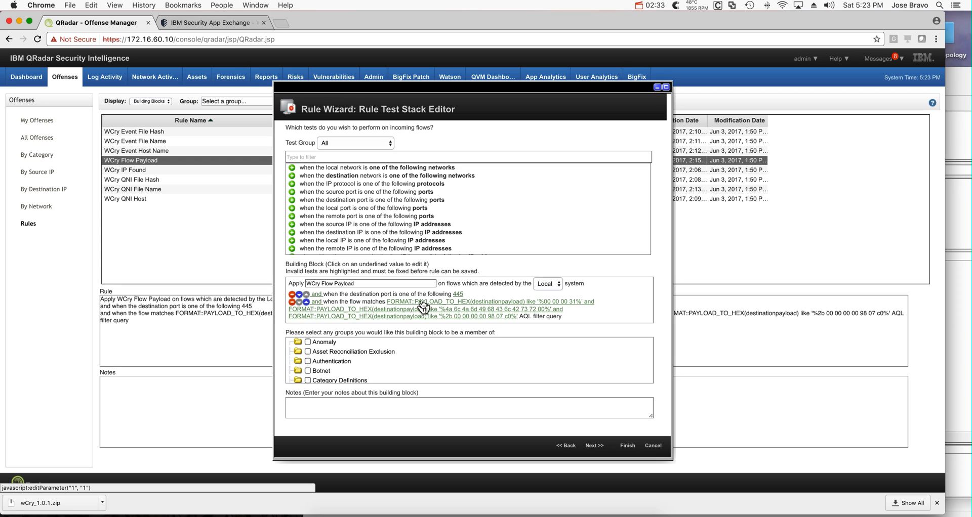
pyautogui.moveTo(427, 309)
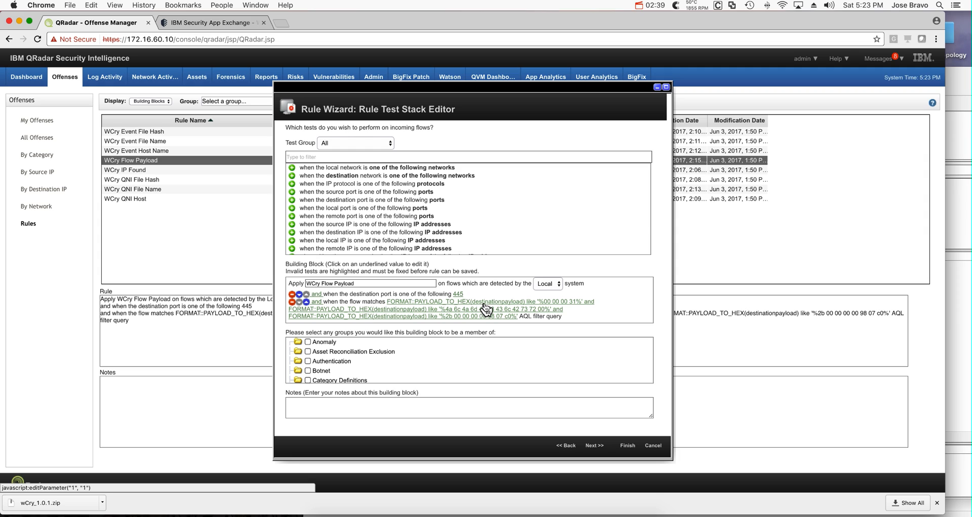
pyautogui.moveTo(409, 309)
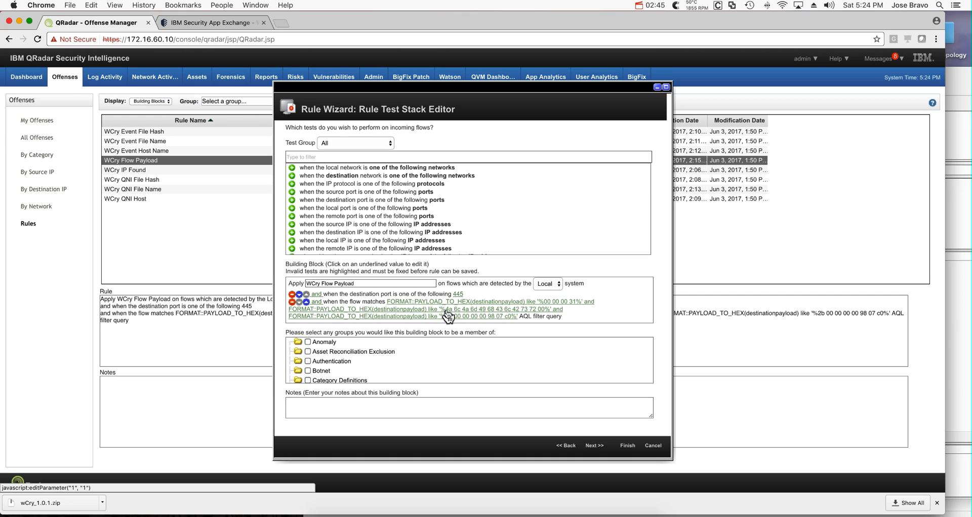
pyautogui.moveTo(482, 318)
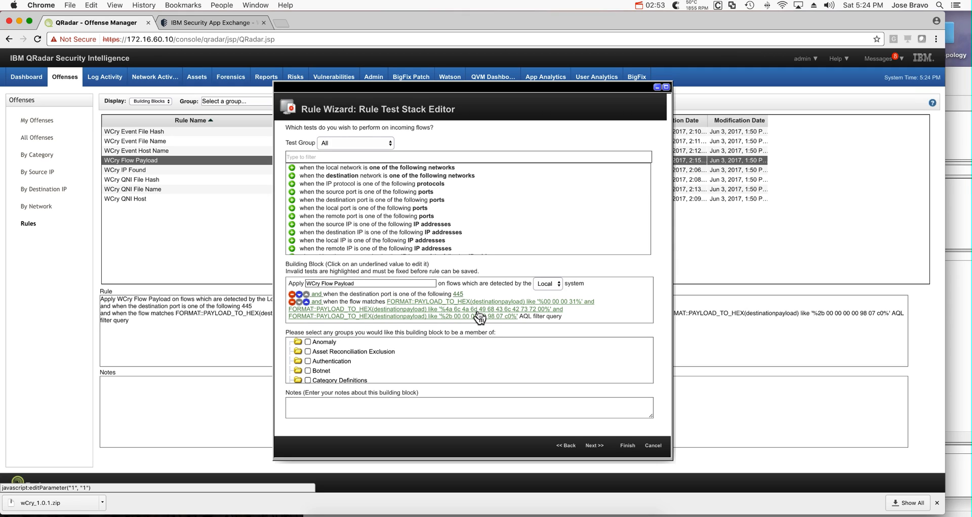
pyautogui.moveTo(540, 310)
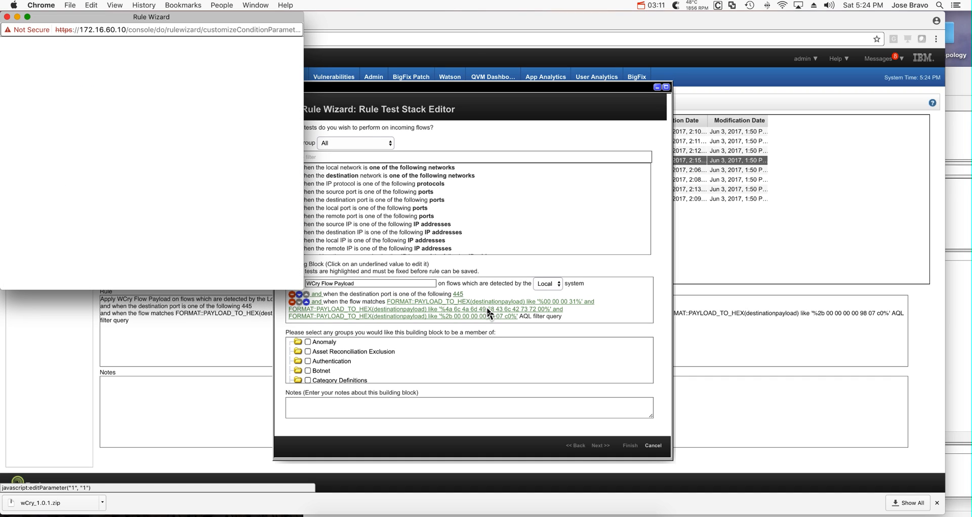
pyautogui.click(492, 302)
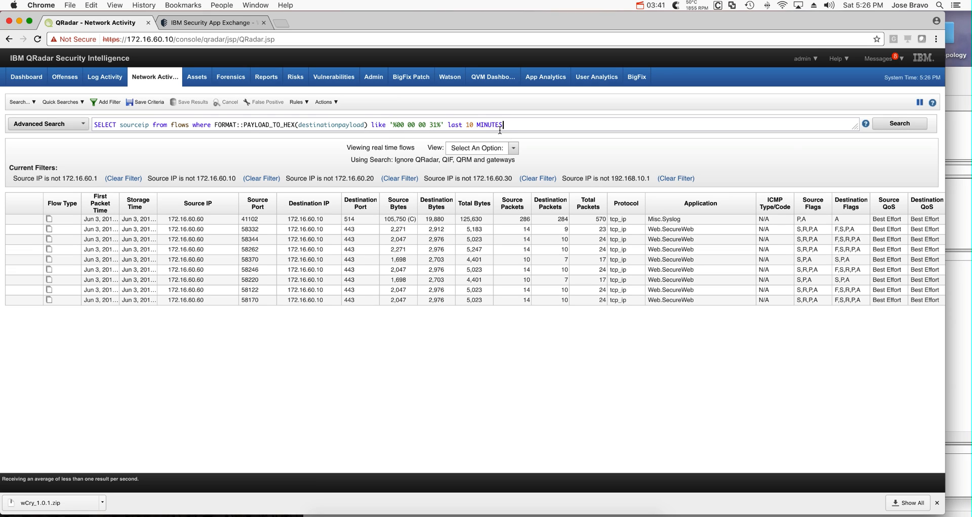
# Step: Widen the AQL query to the last 15 minutes and run it, listing matched source IPs such as 192.168.40.204
pyautogui.click(898, 124)
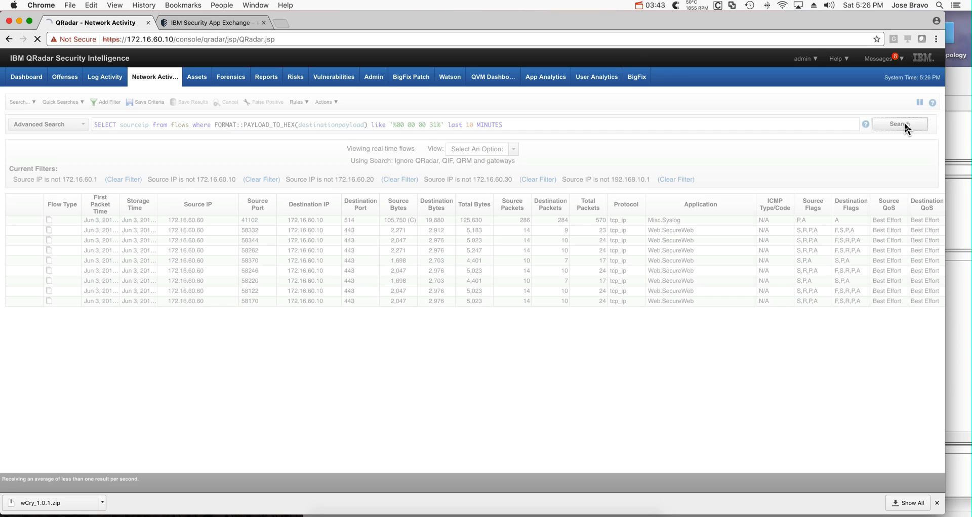
pyautogui.click(898, 124)
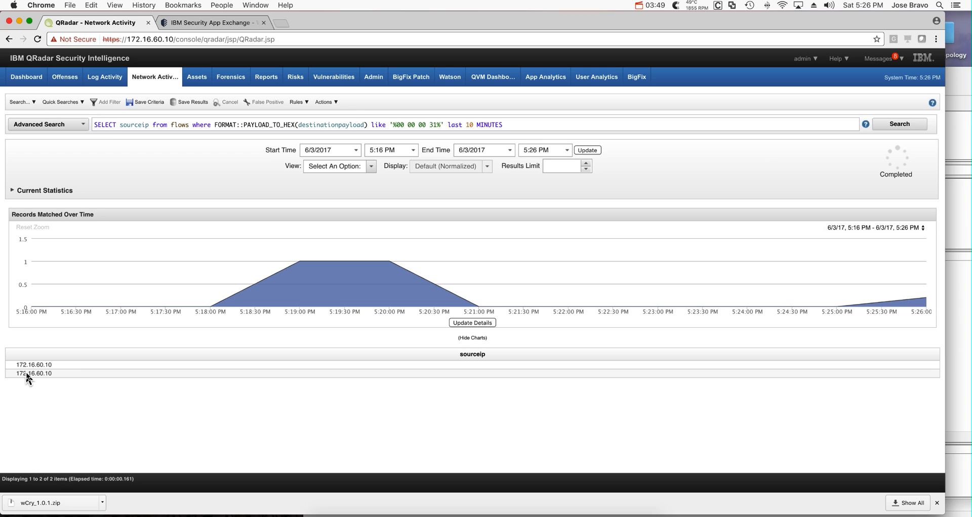
pyautogui.moveTo(34, 364)
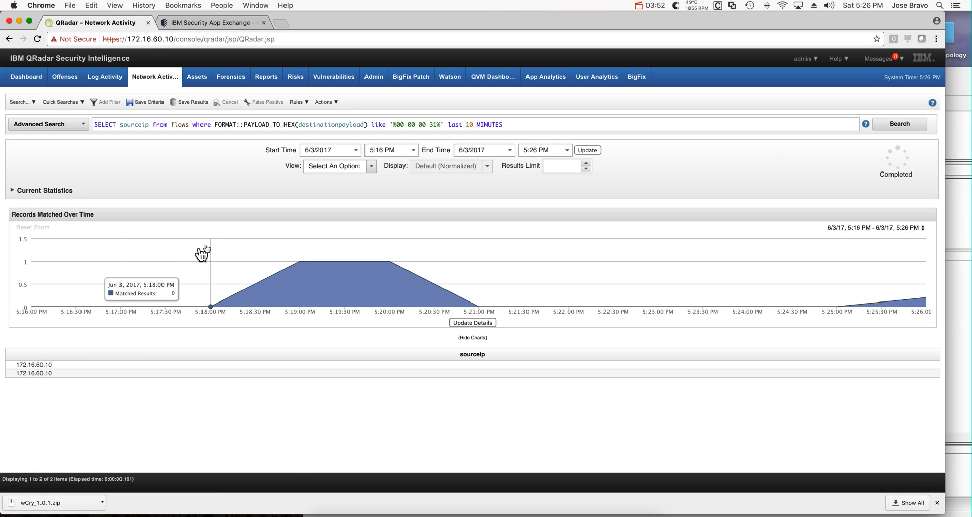
pyautogui.moveTo(346, 187)
pyautogui.write('5')
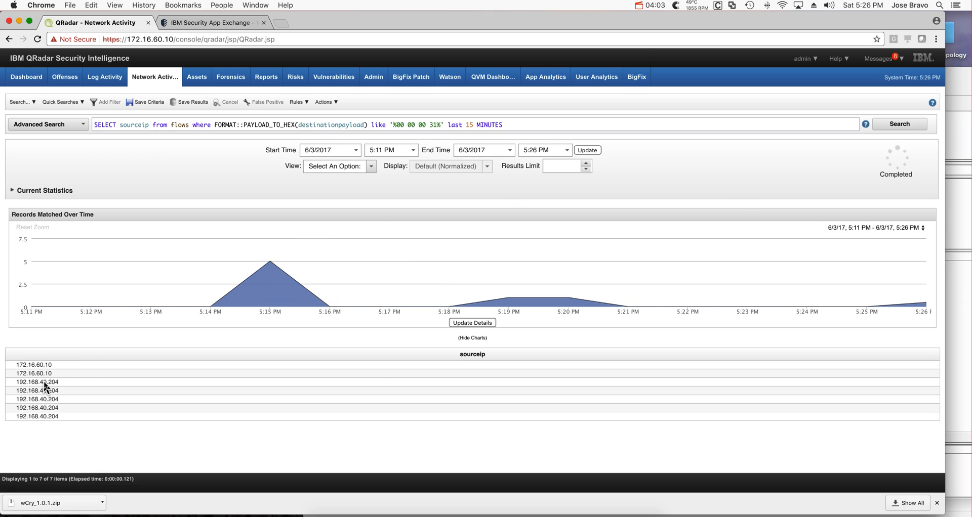
pyautogui.moveTo(38, 382)
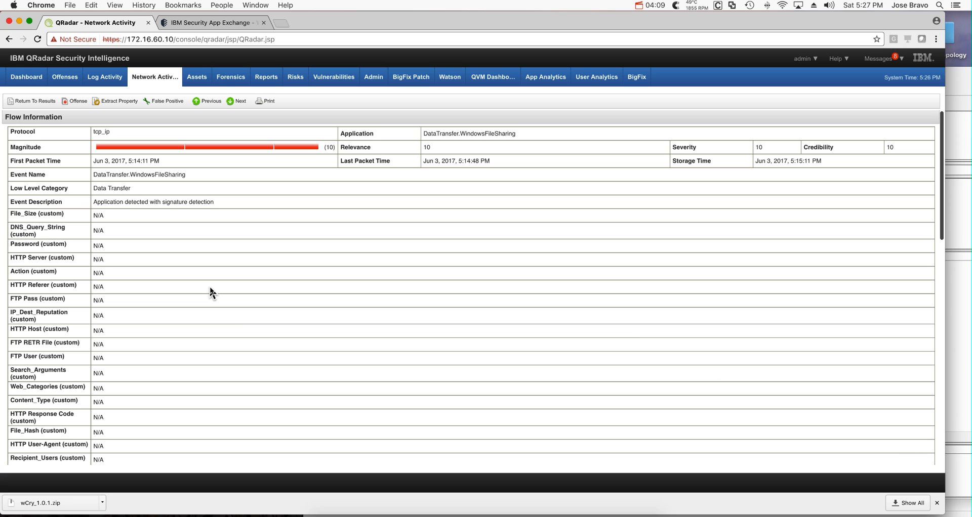
pyautogui.moveTo(212, 238)
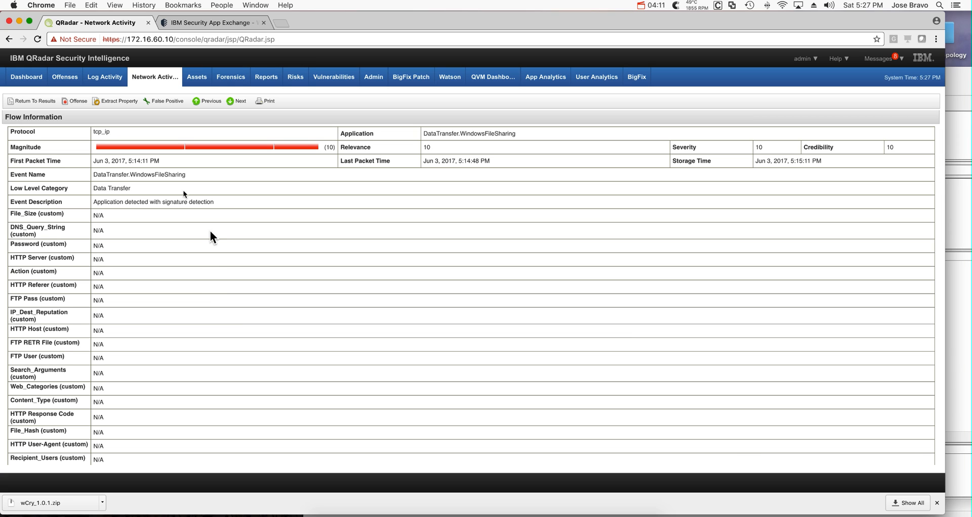
# Step: Show All Offenses, which lists the Potential WCry Detected offense
pyautogui.click(65, 77)
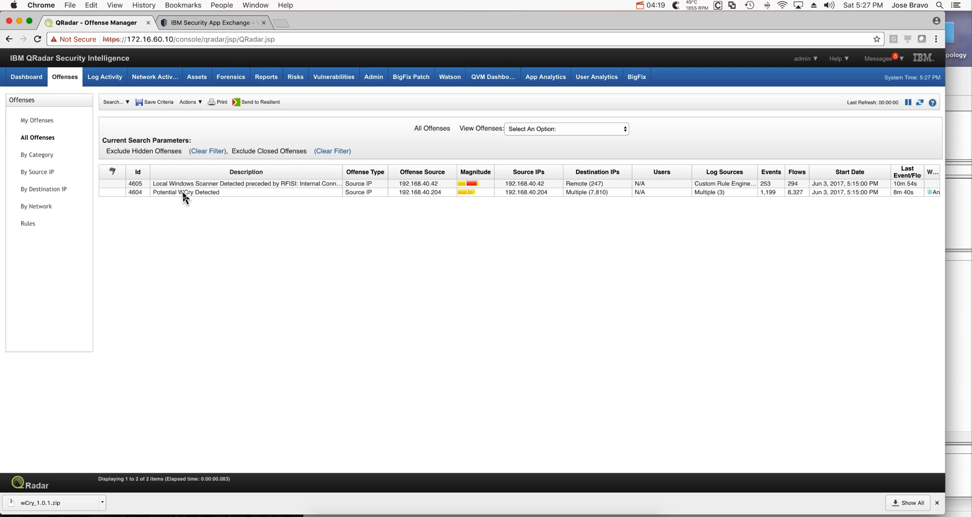
# Step: View offense 4604 'Potential WCry Detected' with its contributing rules and select WCry Detect
pyautogui.click(184, 192)
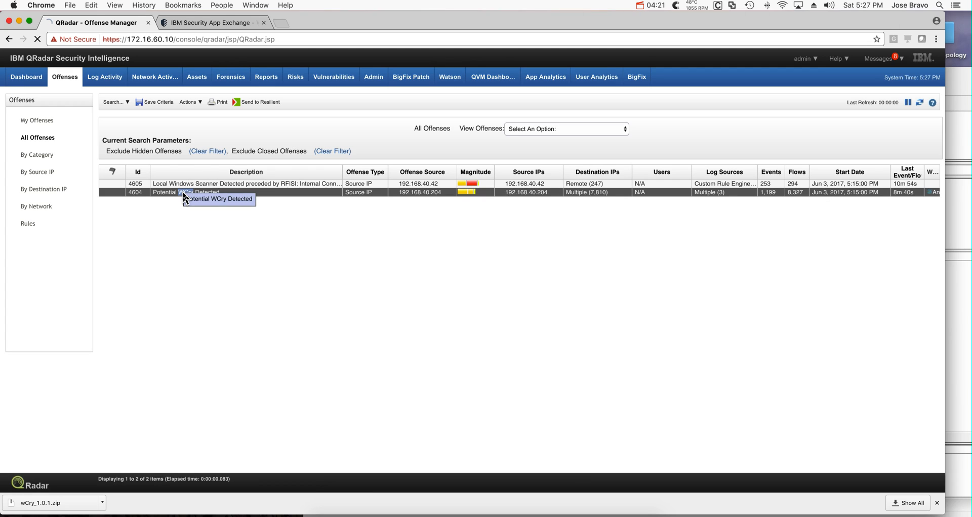
pyautogui.doubleClick(246, 192)
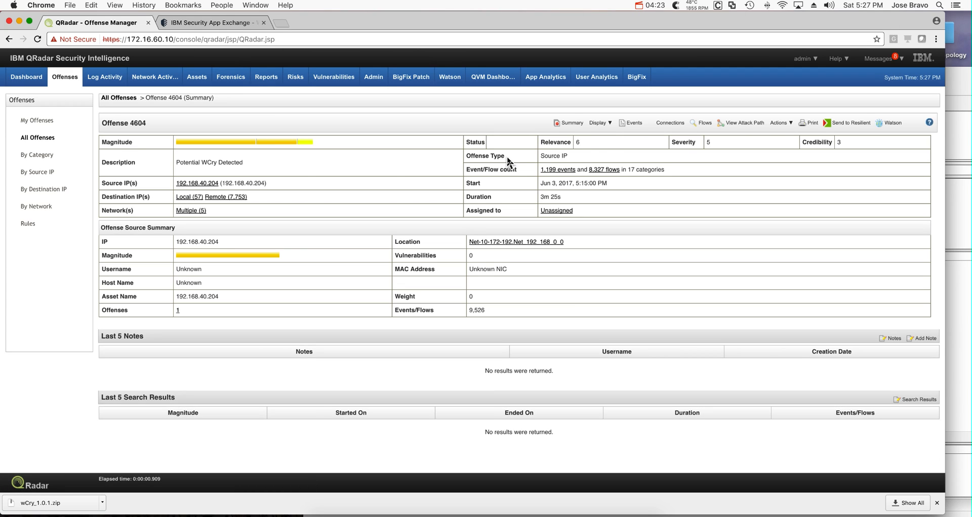
pyautogui.click(599, 123)
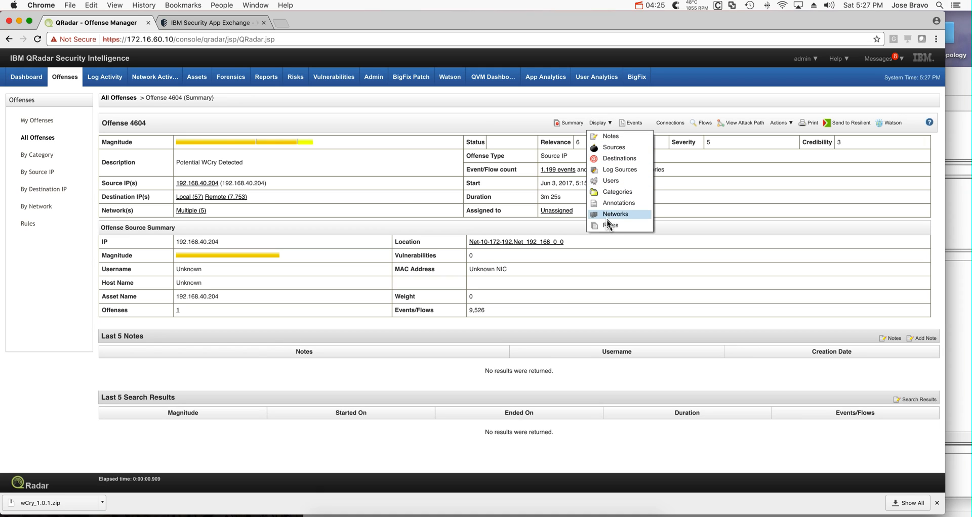
pyautogui.click(614, 213)
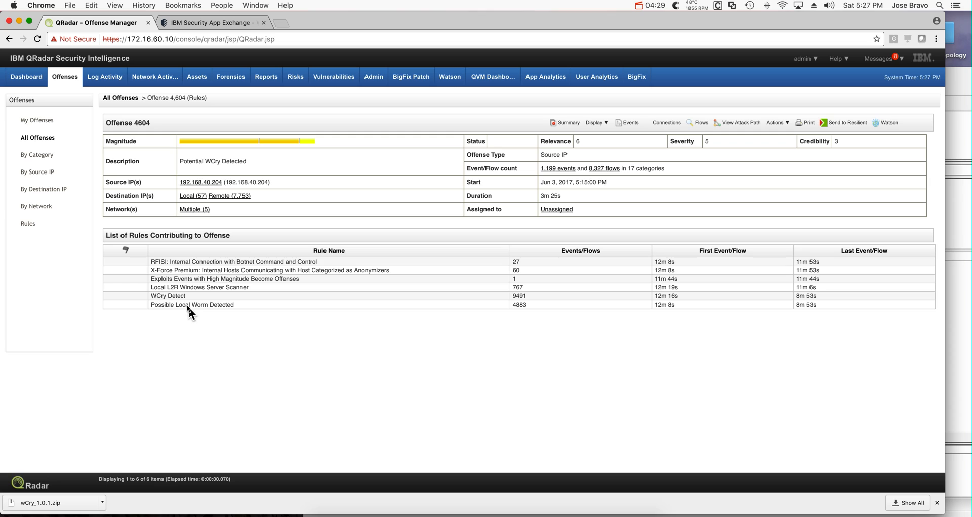
pyautogui.moveTo(163, 304)
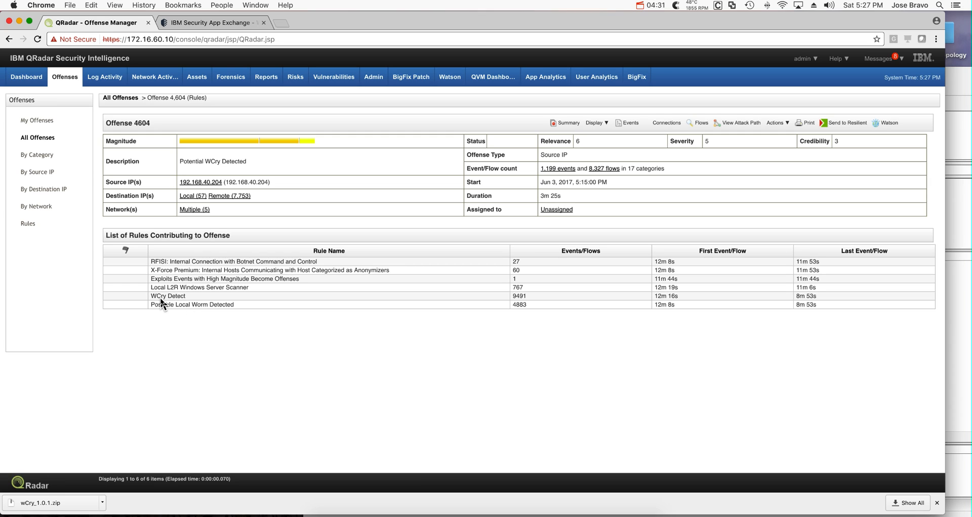
pyautogui.click(168, 296)
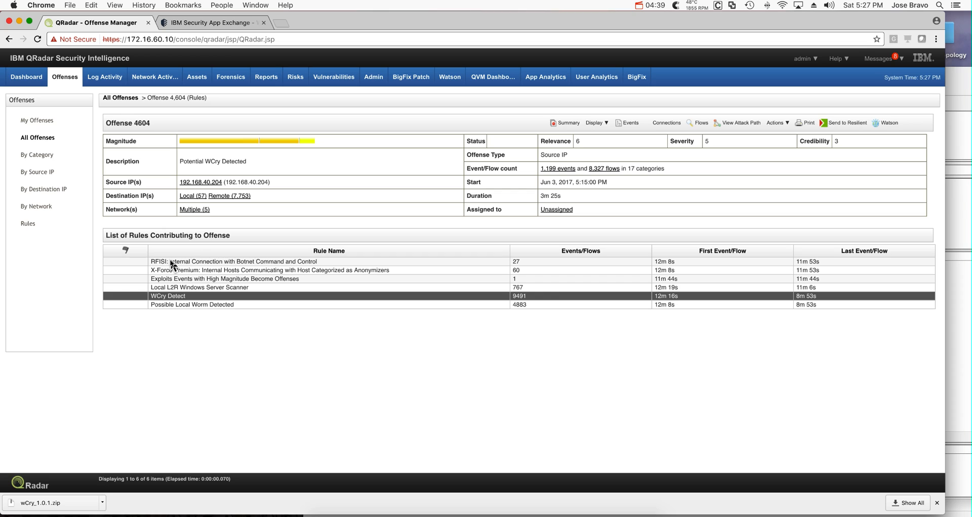
pyautogui.moveTo(196, 265)
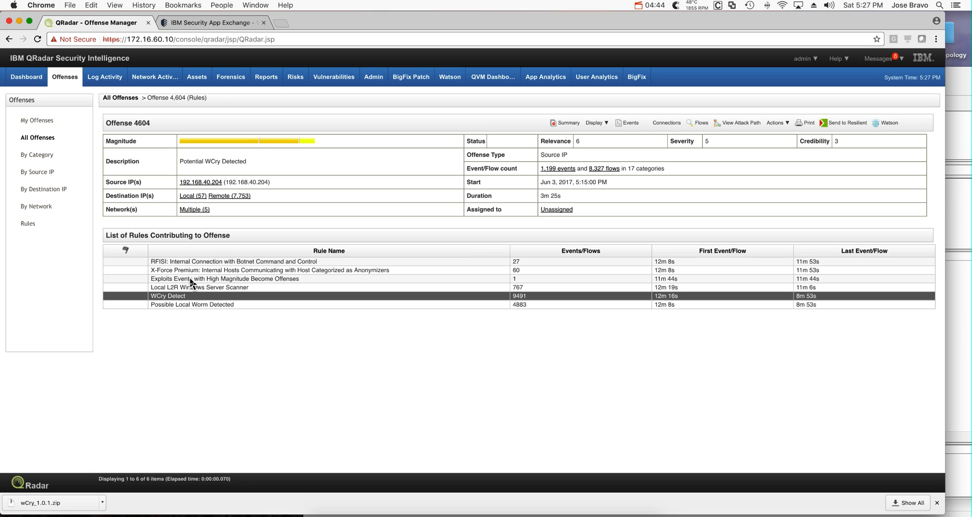
pyautogui.moveTo(222, 307)
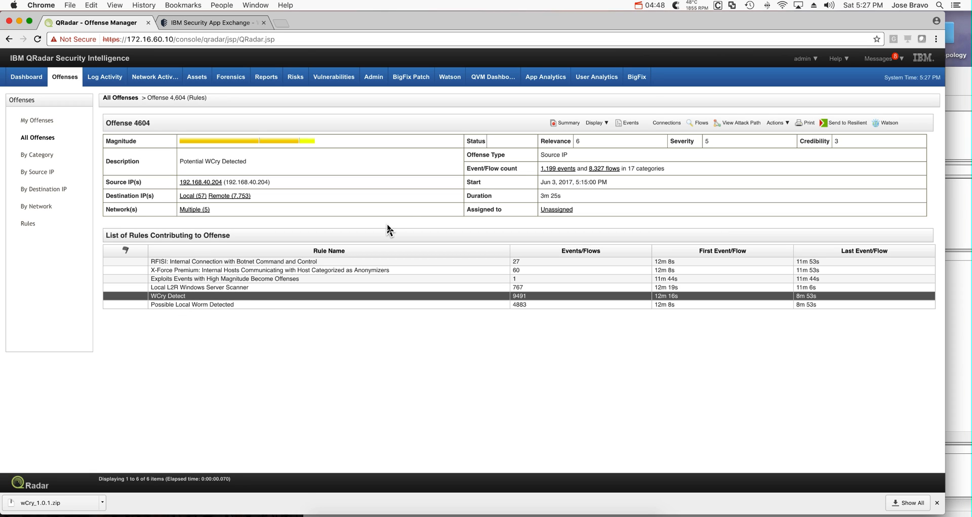
pyautogui.moveTo(185, 135)
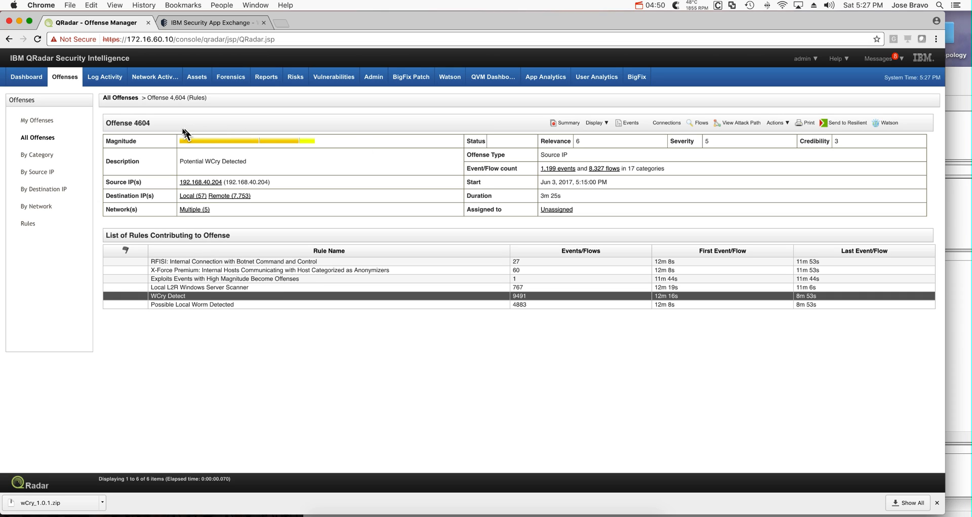
pyautogui.moveTo(156, 104)
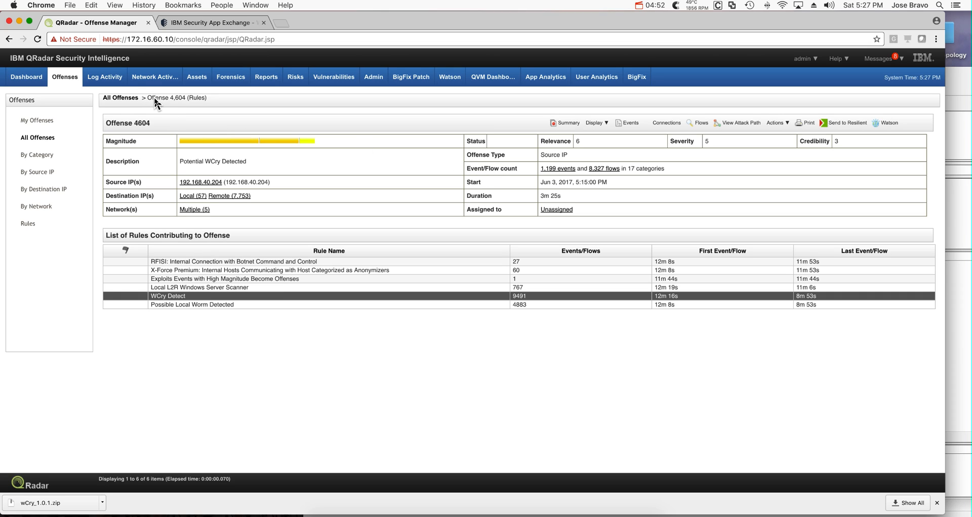
# Step: Return via All Offenses and reopen the offense 4604 summary page
pyautogui.click(120, 98)
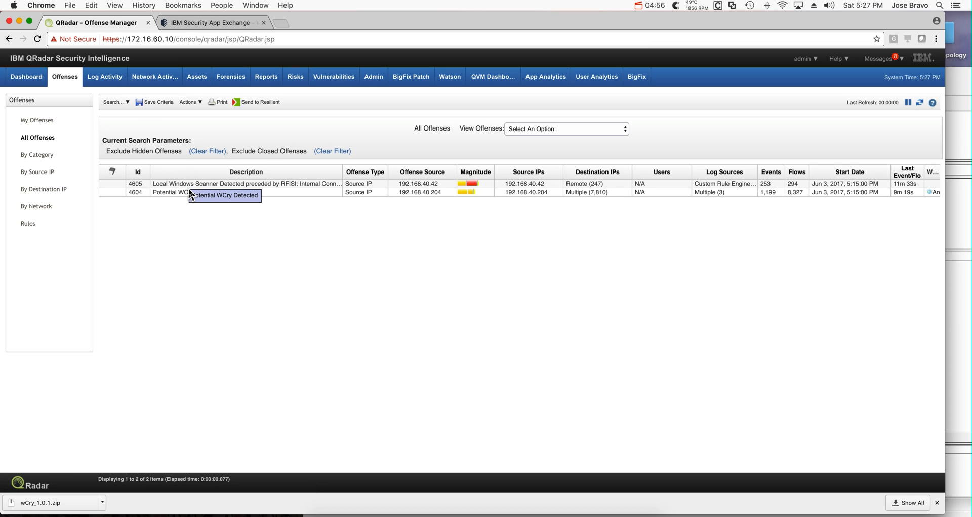
pyautogui.click(245, 192)
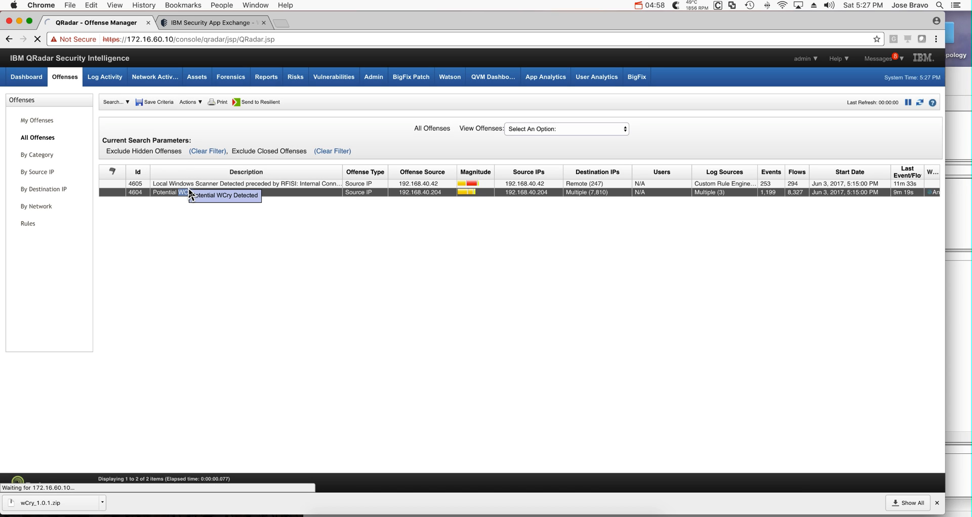
pyautogui.doubleClick(248, 193)
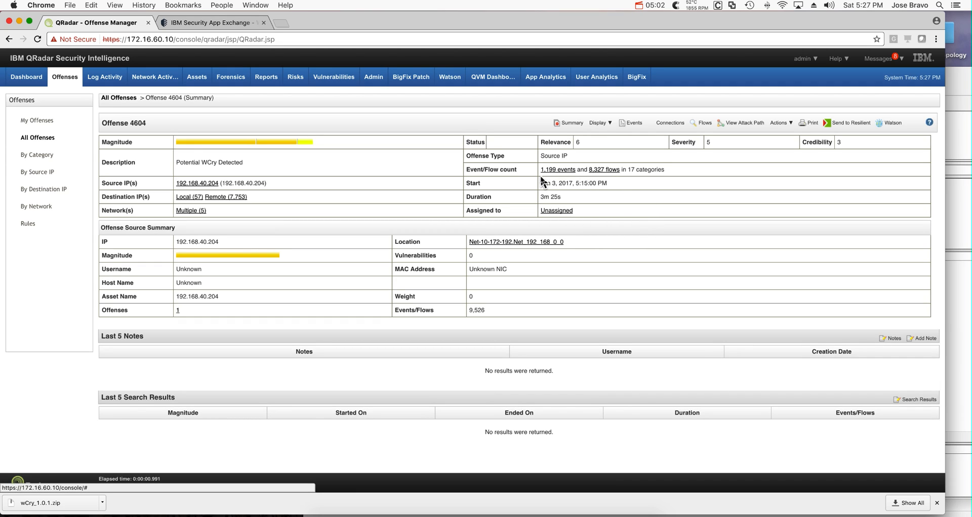
pyautogui.moveTo(561, 172)
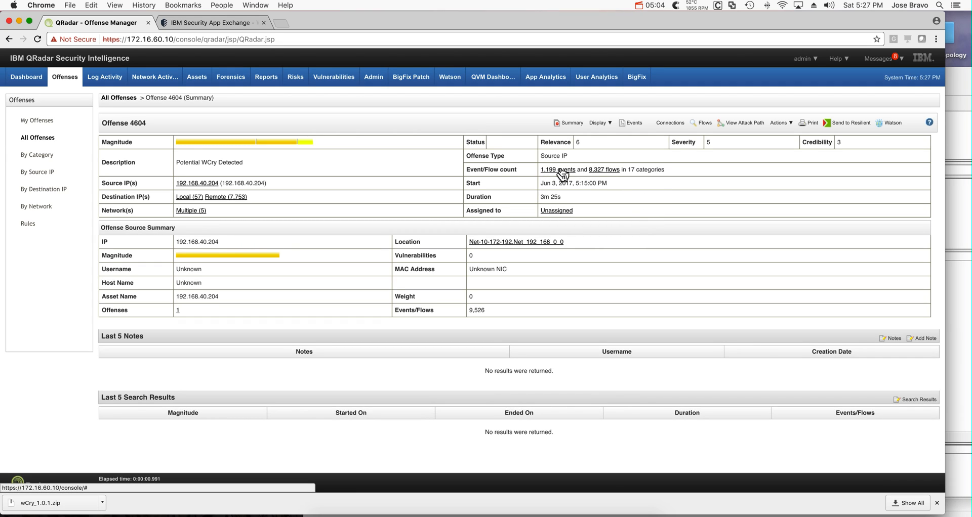